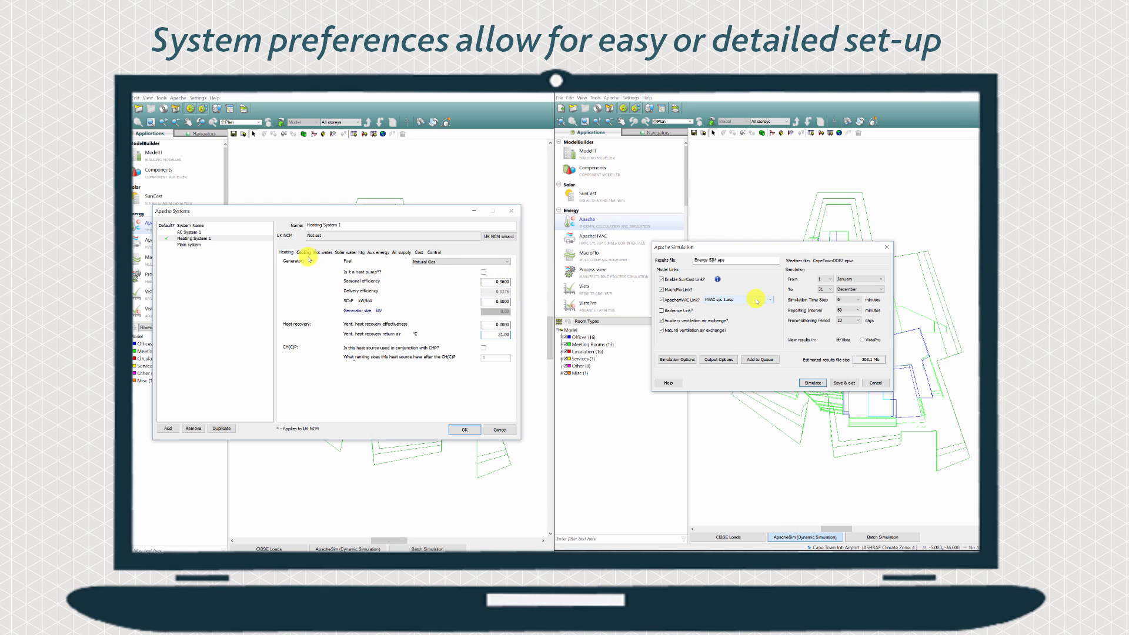
Step: Show Heating System 1's Heating tab in Apache Systems beside the Apache Simulation dialog
left_click(301, 253)
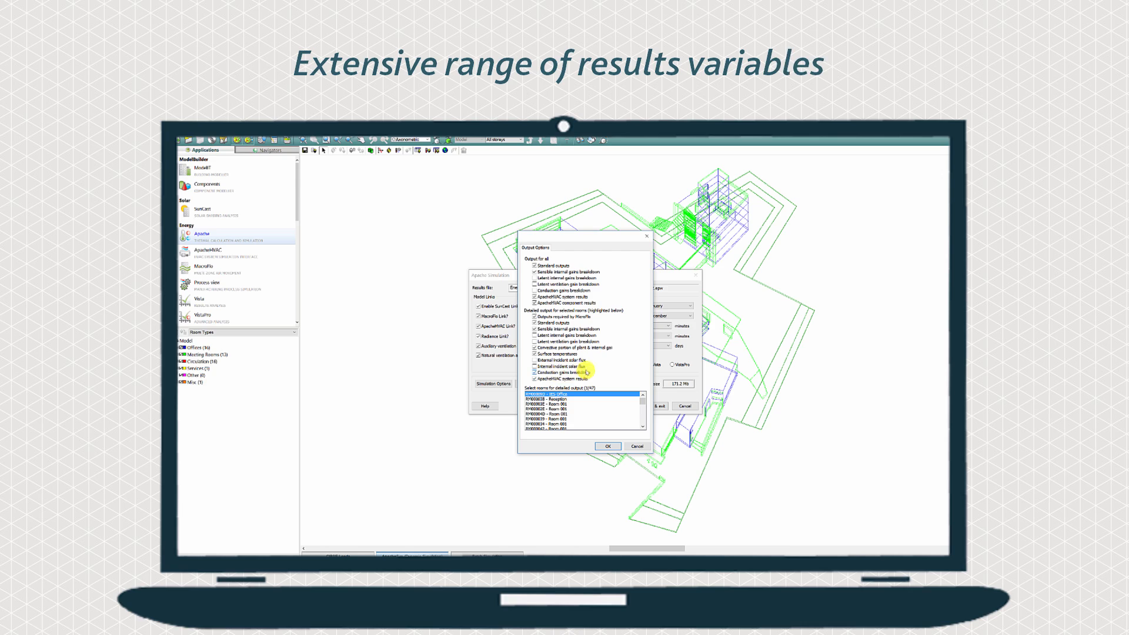
Step: Tick the results output variables to record for all rooms and for selected rooms
left_click(608, 446)
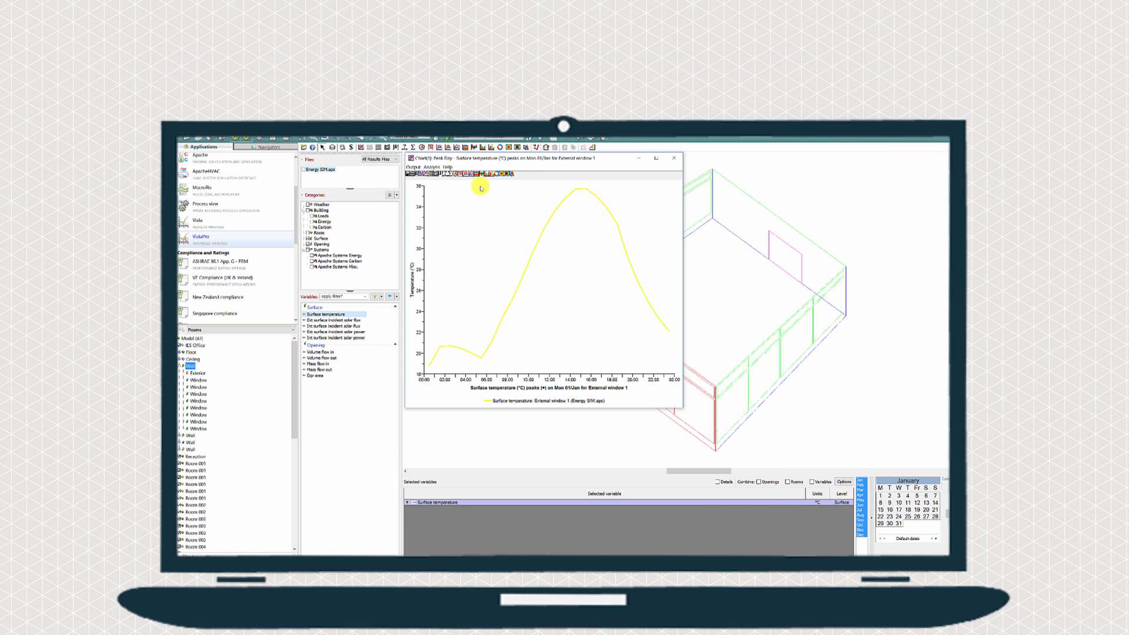
Step: Read External window 1's peak surface temperature around 14:00 in the Chart Data window
left_click(578, 194)
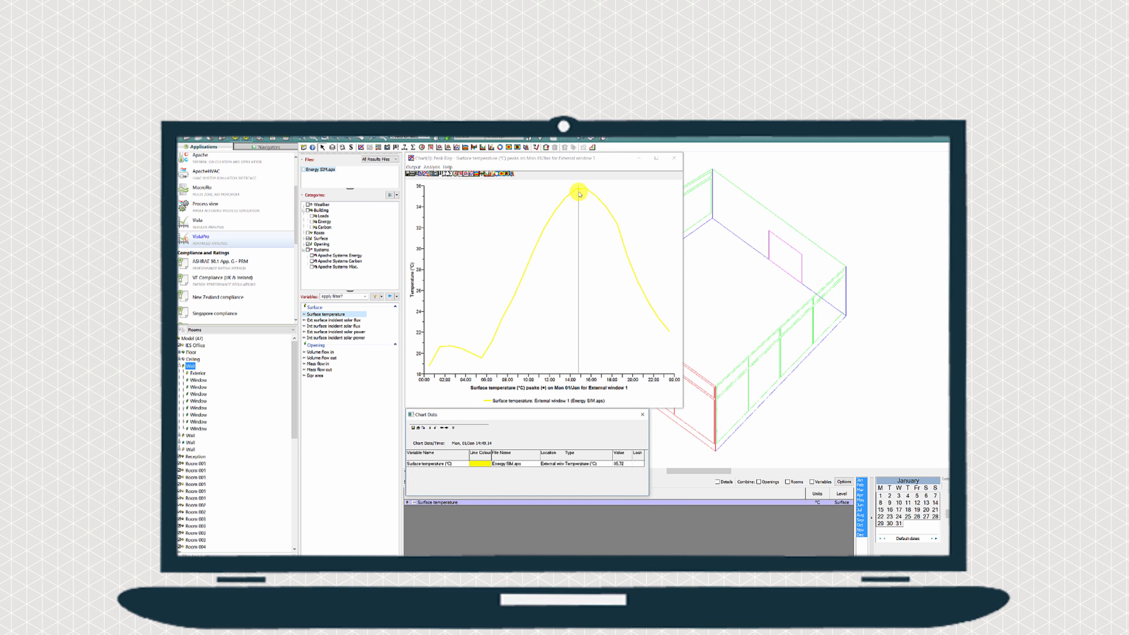